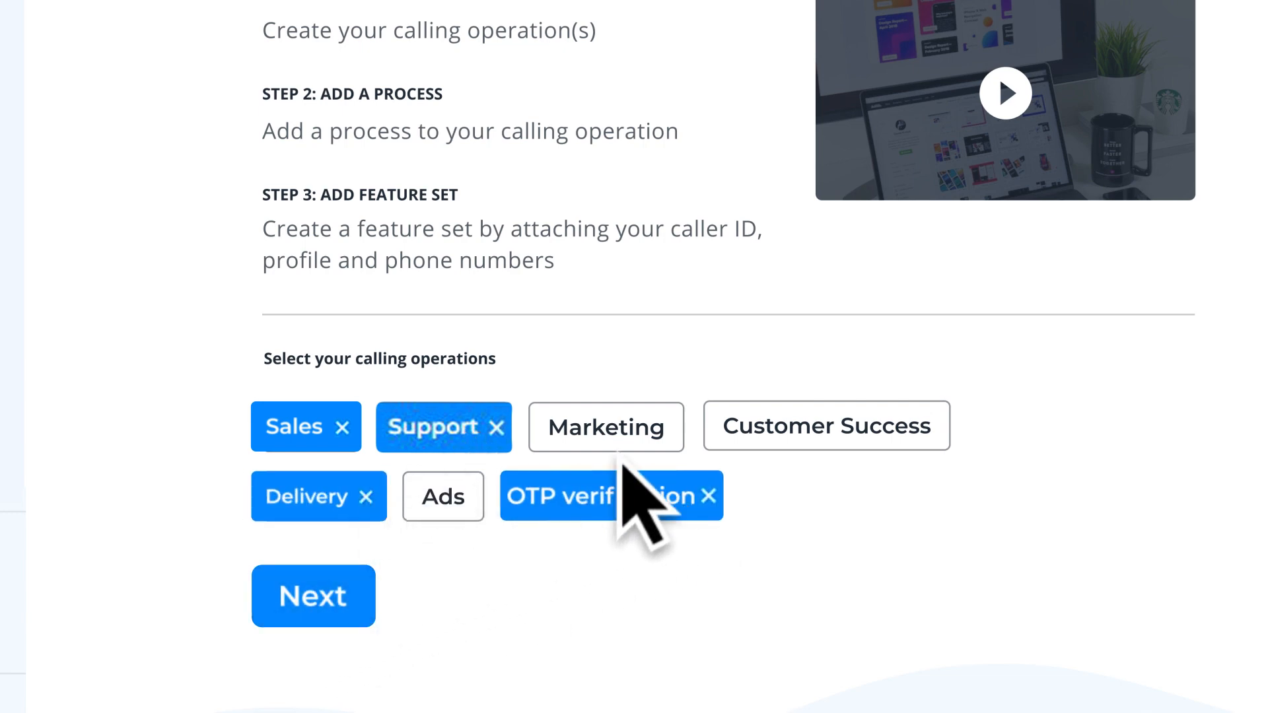
Step: Confirm the selected Sales, Support, Delivery and OTP verification operations for Trustcorp
{"action": "left_click", "coordinate": [313, 595]}
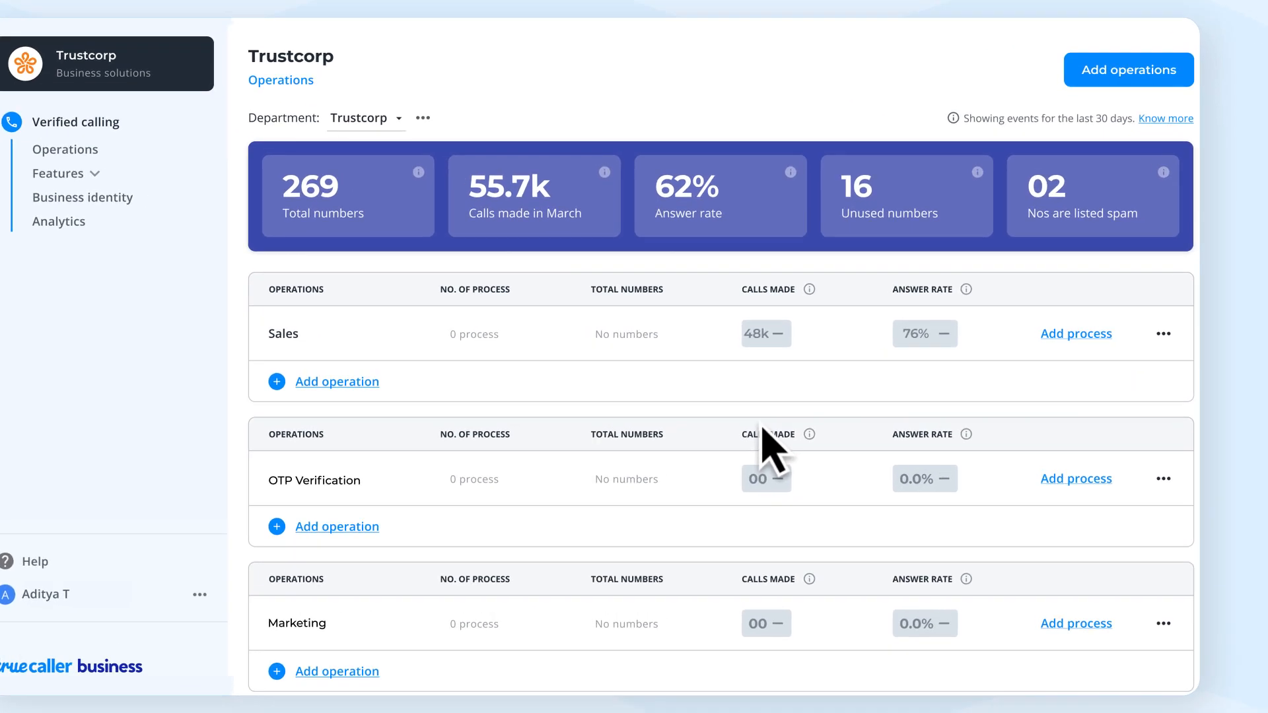
Step: Add a process named Banglore to the Sales operation and dismiss the confirmation
{"action": "scroll", "scroll_direction": "down", "scroll_amount": 3}
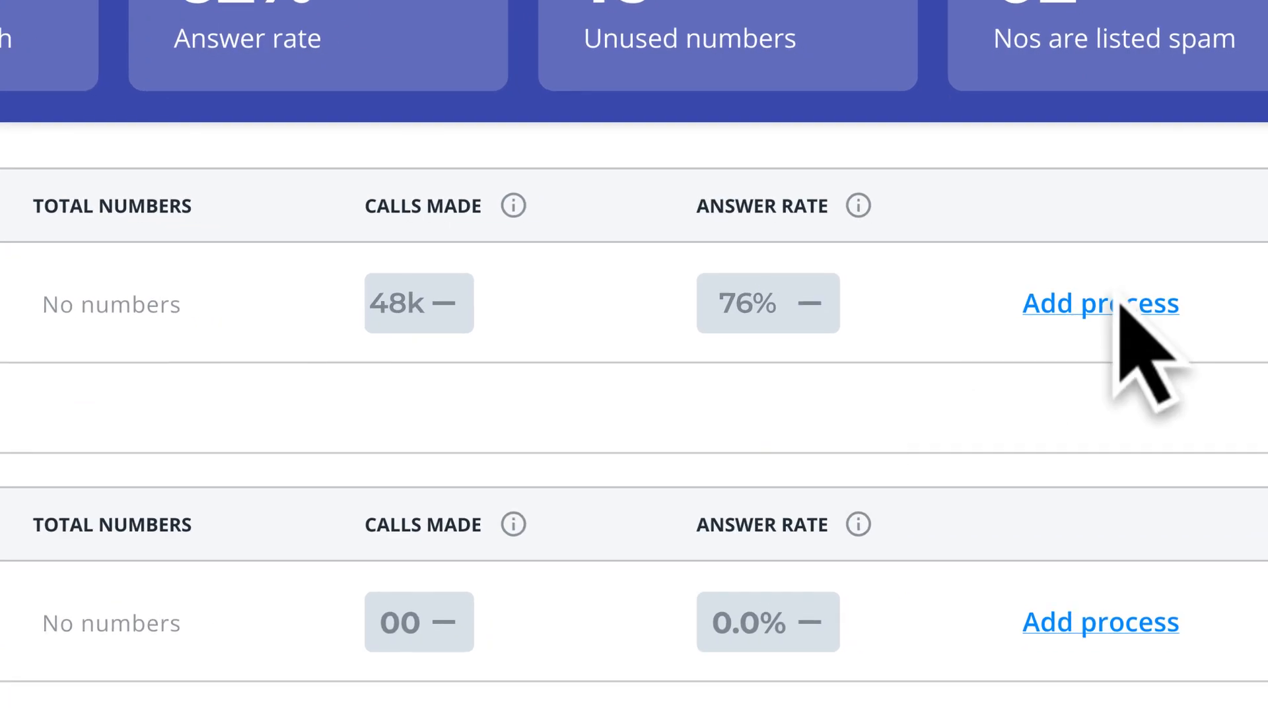
{"action": "left_click", "coordinate": [1099, 303]}
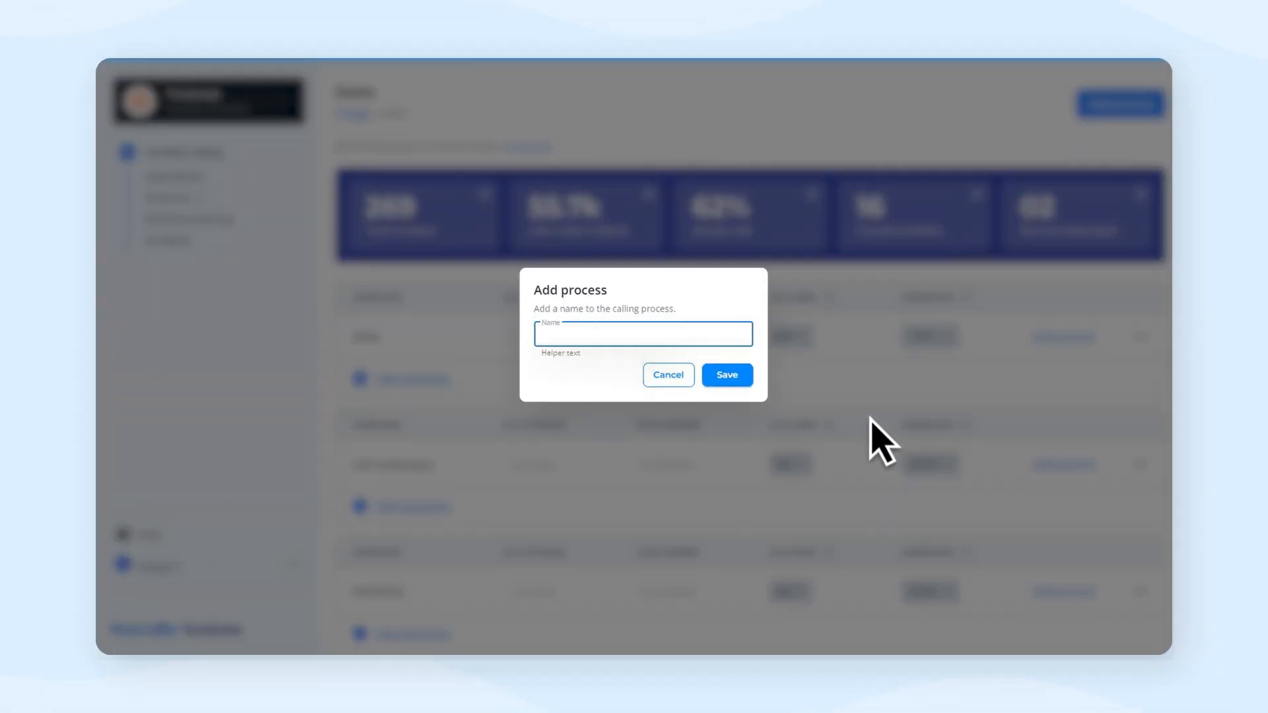
{"action": "type", "text": "Banglore"}
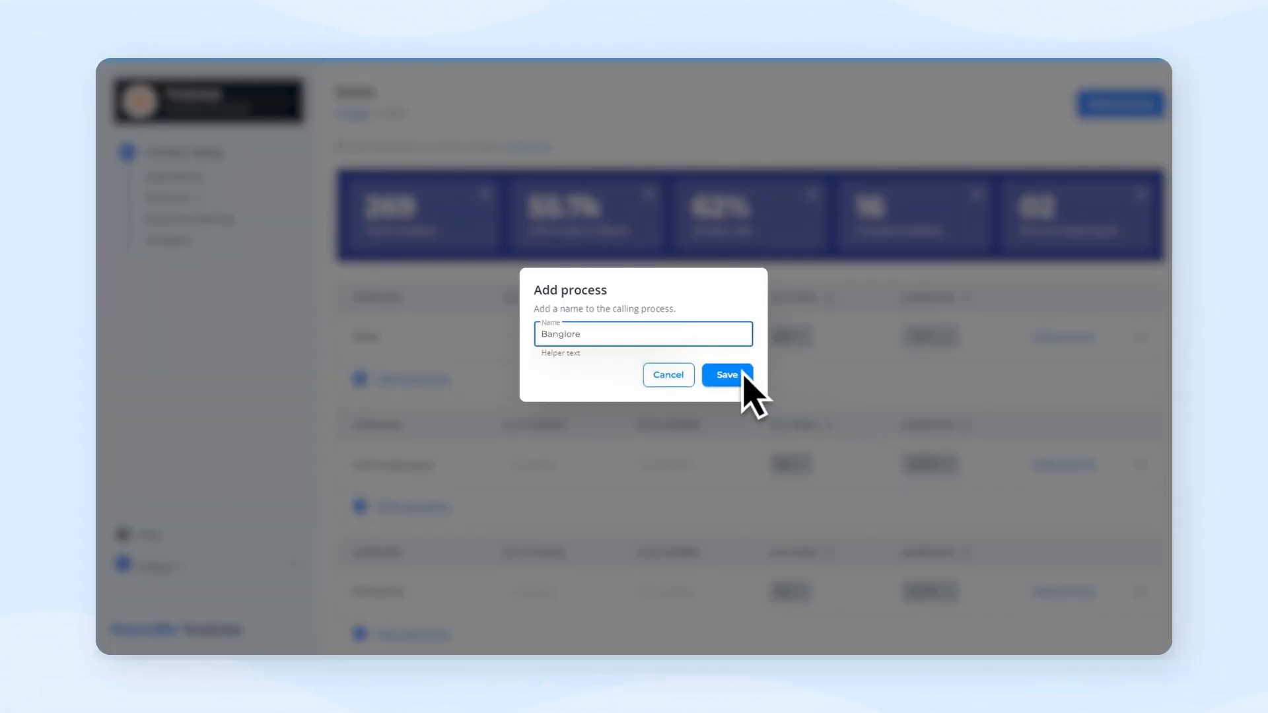
{"action": "left_click", "coordinate": [727, 375]}
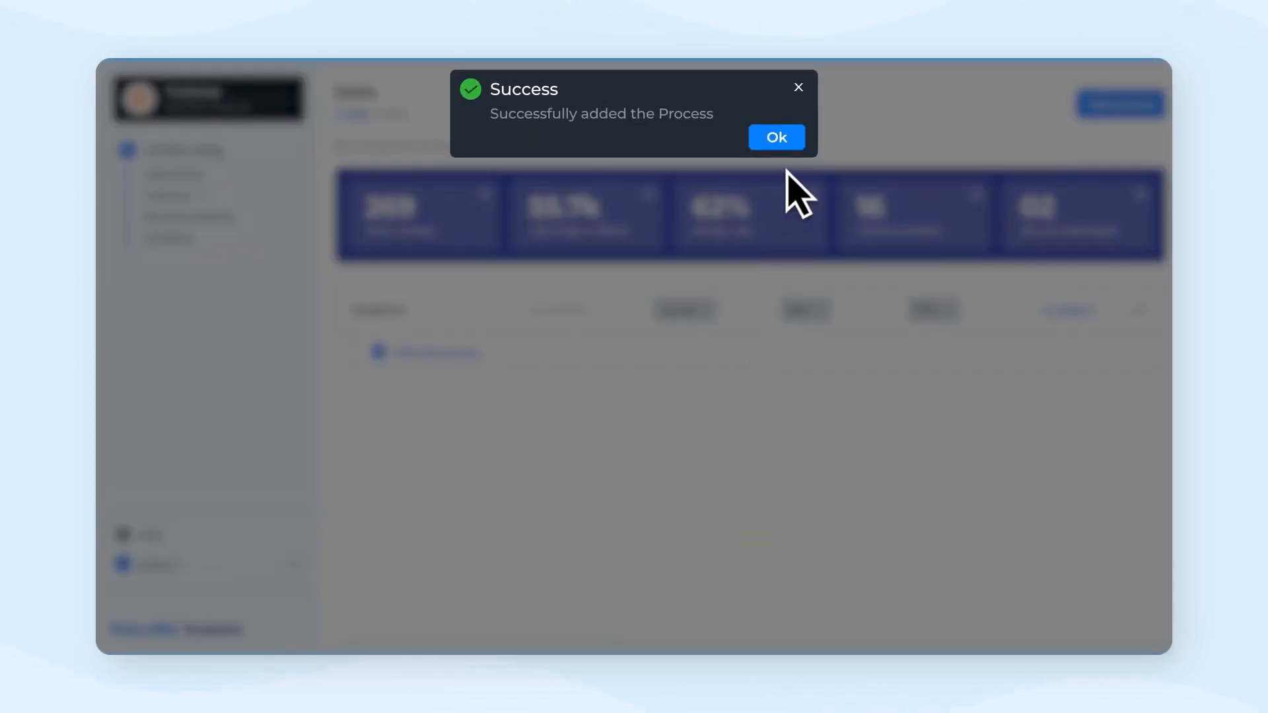
{"action": "left_click", "coordinate": [776, 137]}
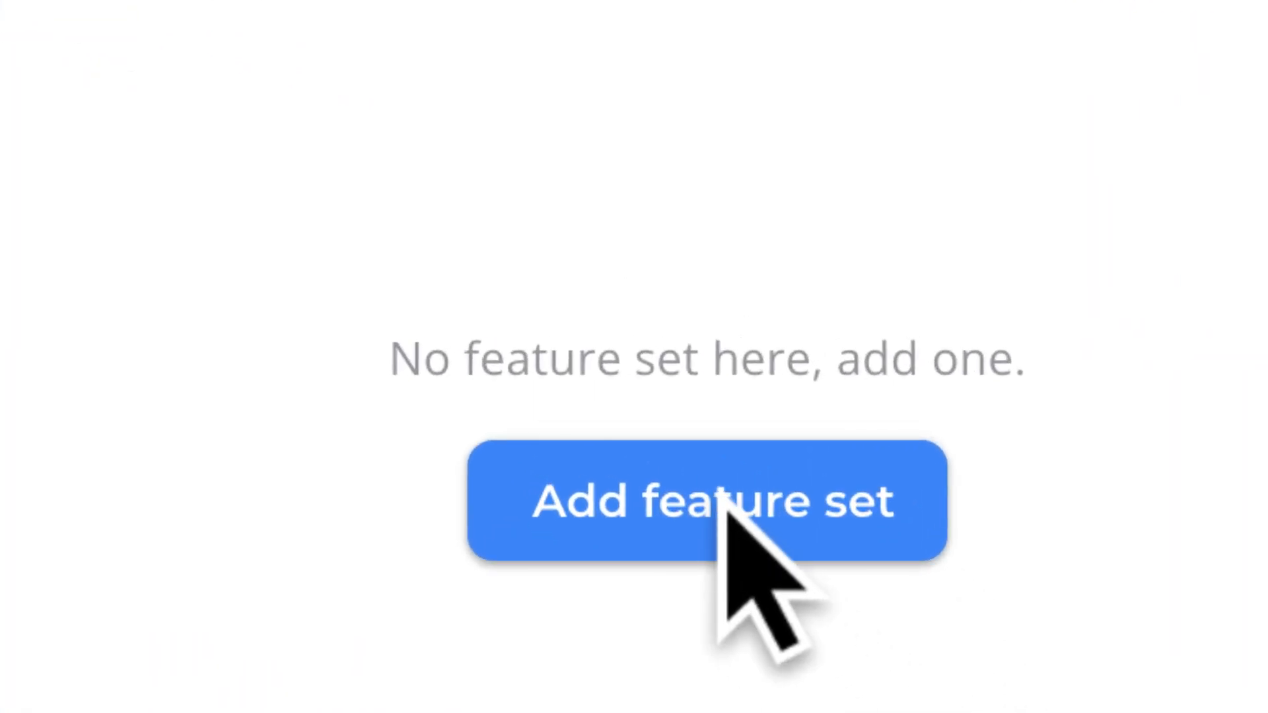
Step: Create a new feature set for the Banglore process
{"action": "left_click", "coordinate": [720, 519]}
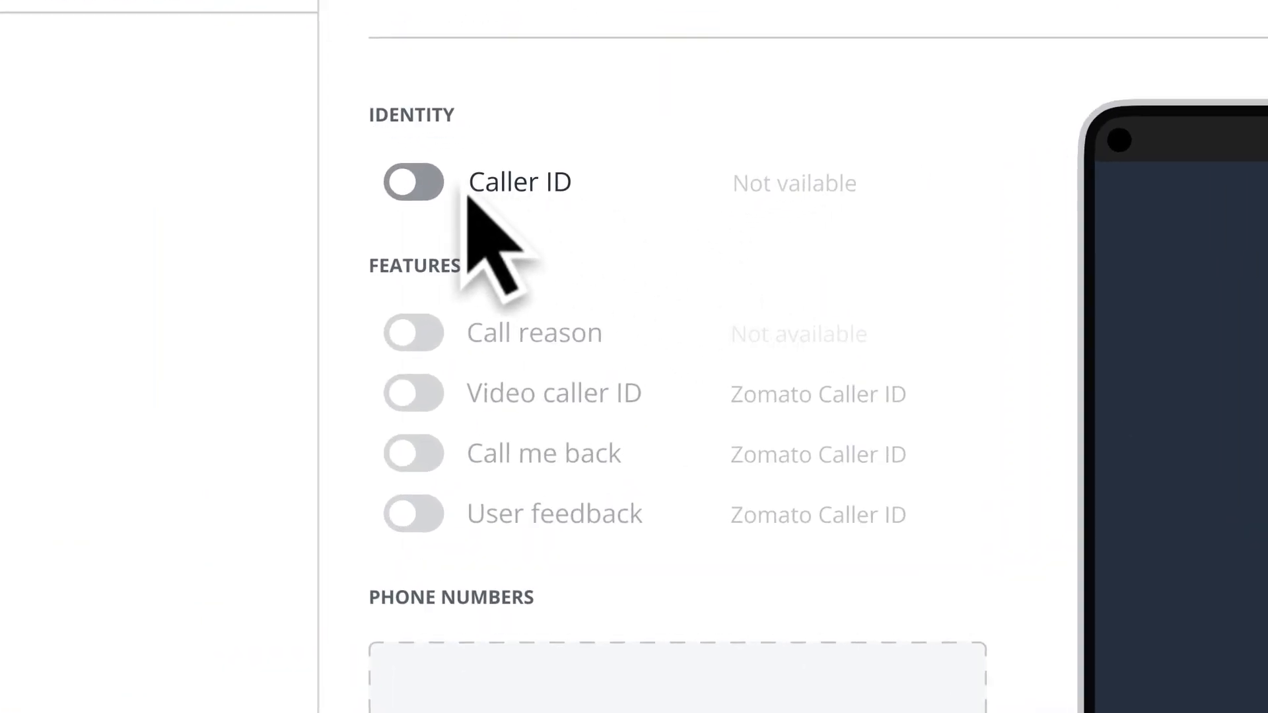
Step: Enable Caller ID and attach the Trustcorp Delivery caller ID to the feature set
{"action": "left_click", "coordinate": [412, 183]}
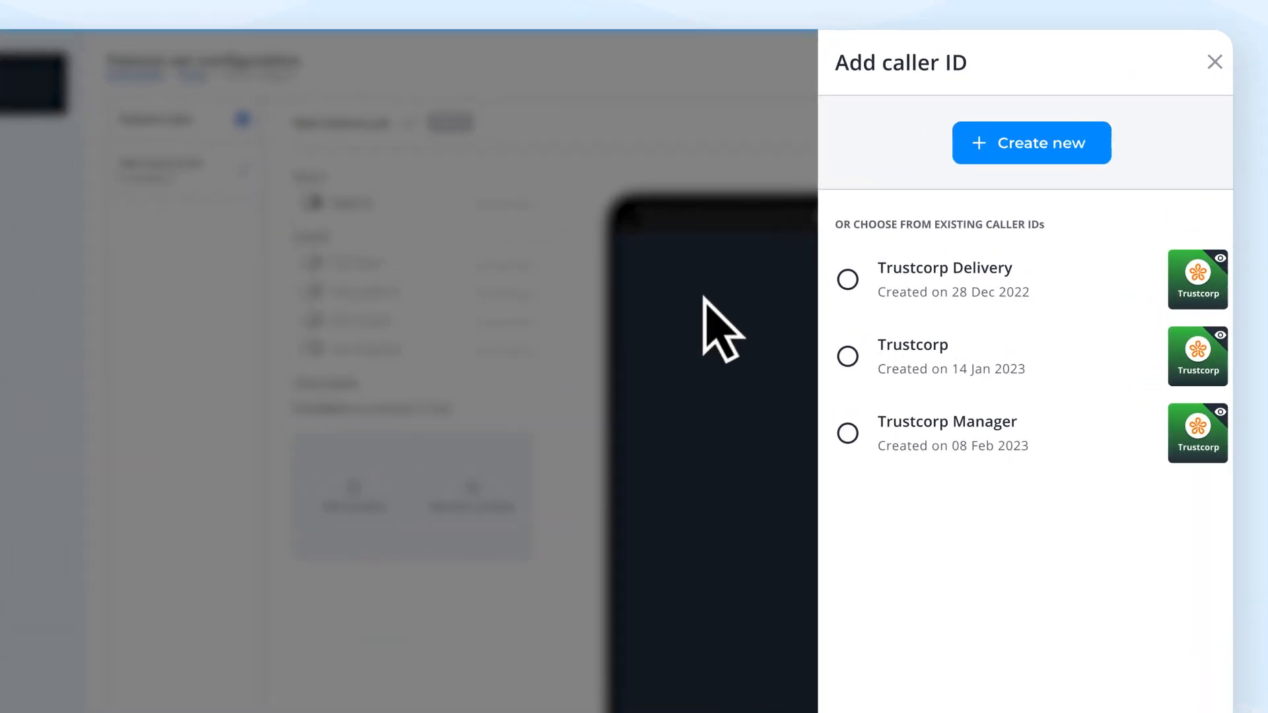
{"action": "left_click", "coordinate": [847, 279]}
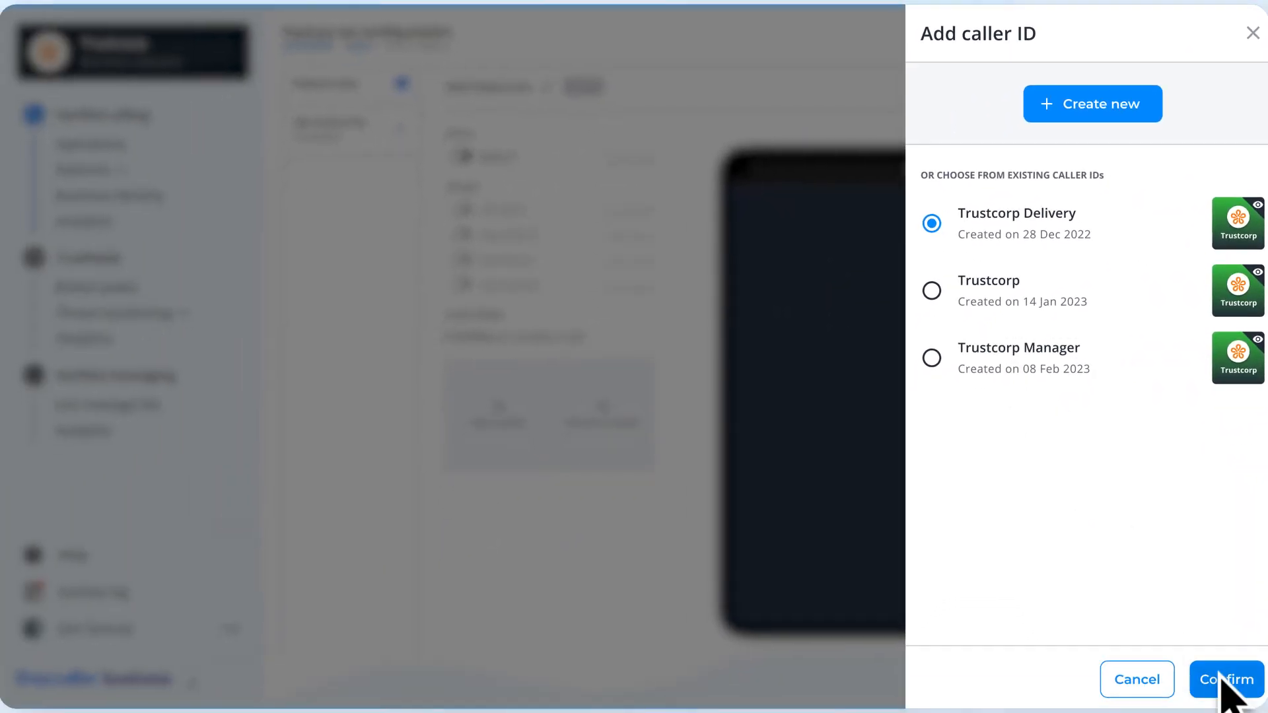
{"action": "left_click", "coordinate": [1093, 104]}
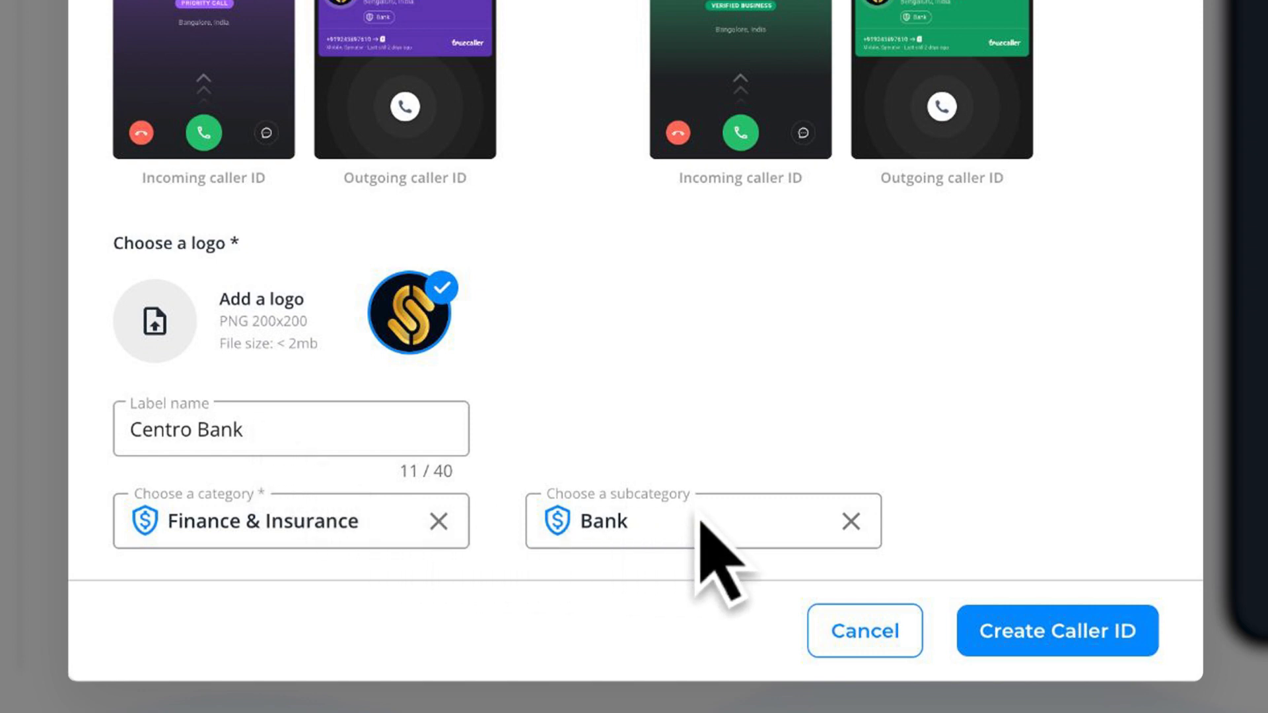
{"action": "mouse_move", "coordinate": [1059, 630]}
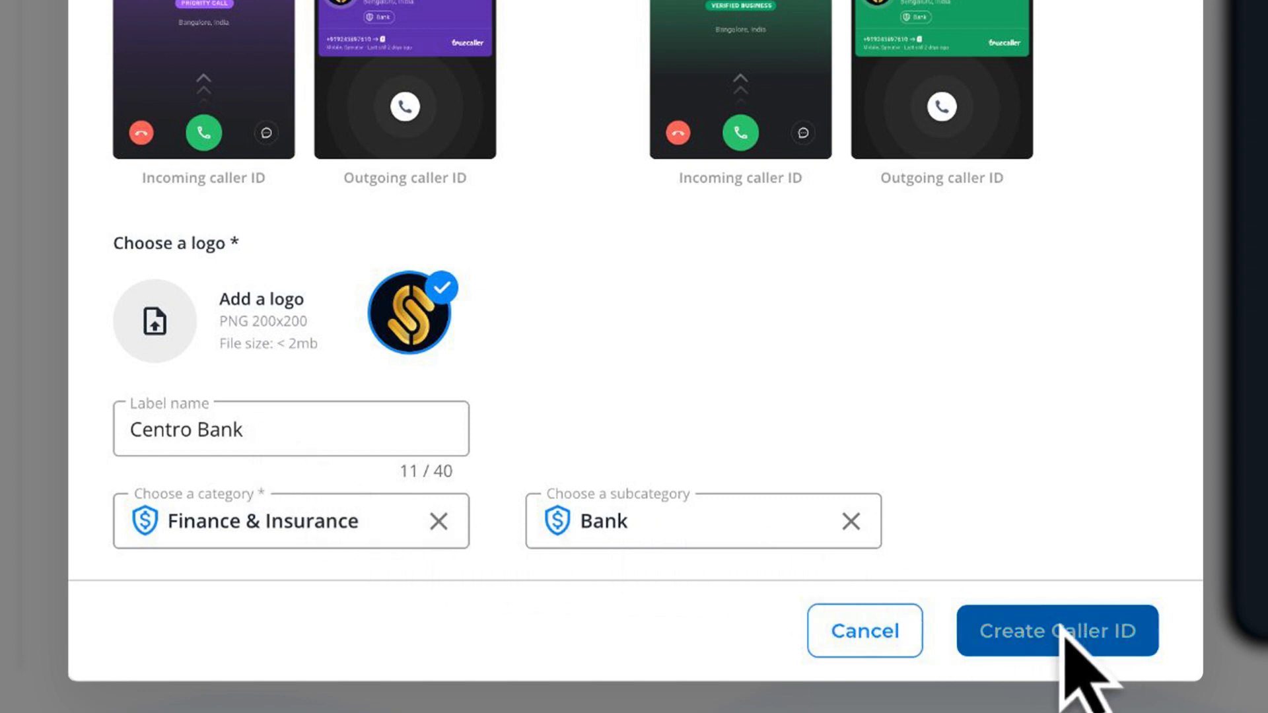
Step: Create the Centro Bank caller ID under Finance & Insurance, subcategory Bank
{"action": "left_click", "coordinate": [1057, 631]}
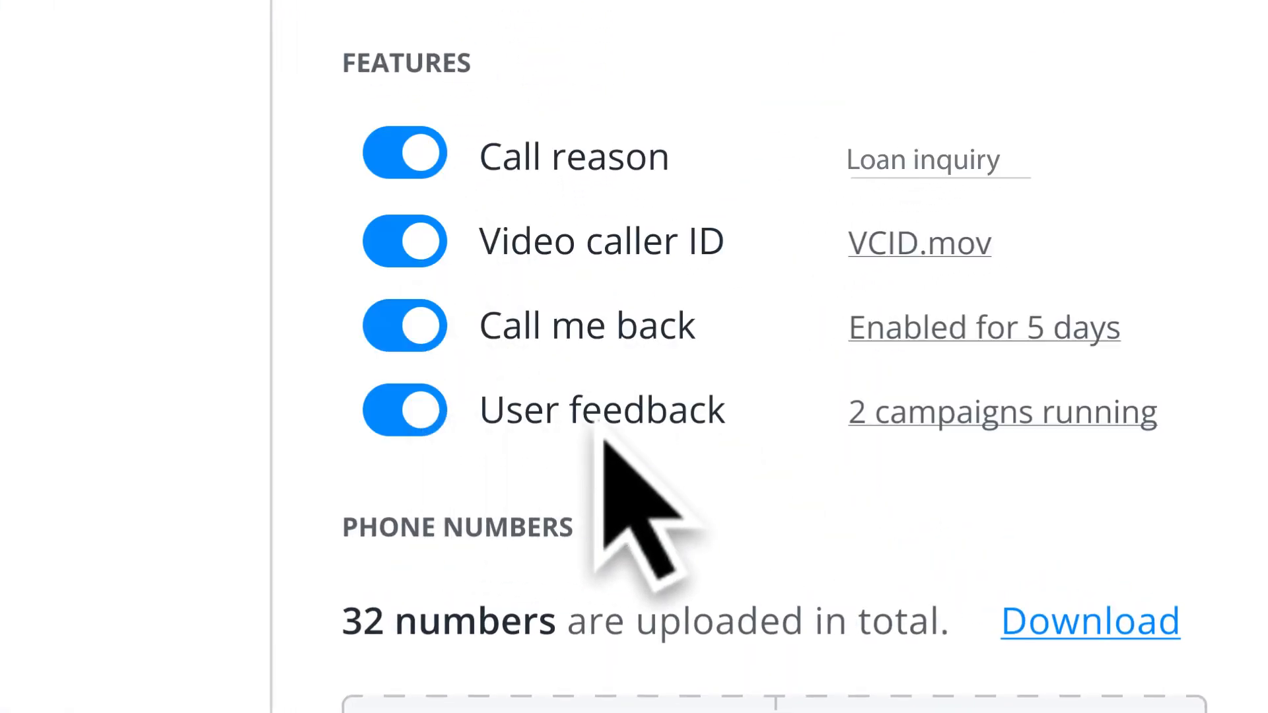
Step: Publish Feature set 1 with all four features on and 32 numbers, then dismiss the success message
{"action": "scroll", "scroll_direction": "down", "scroll_amount": 3}
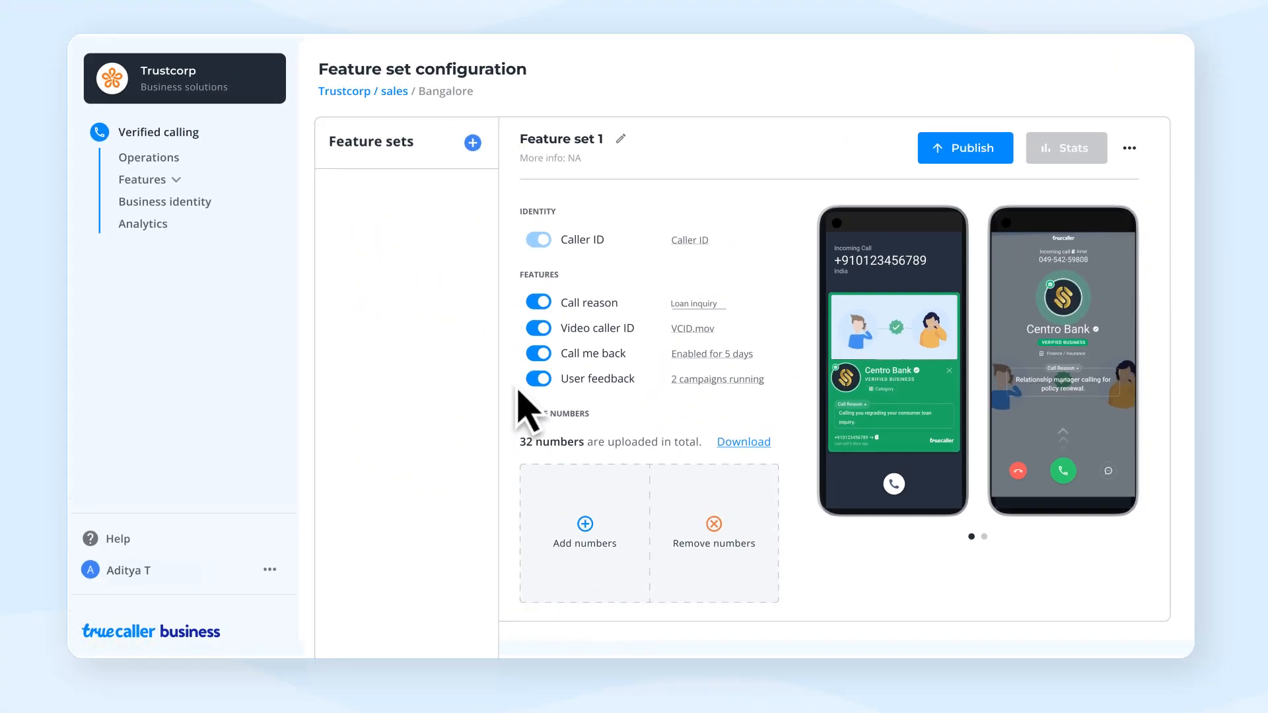
{"action": "left_click", "coordinate": [584, 538]}
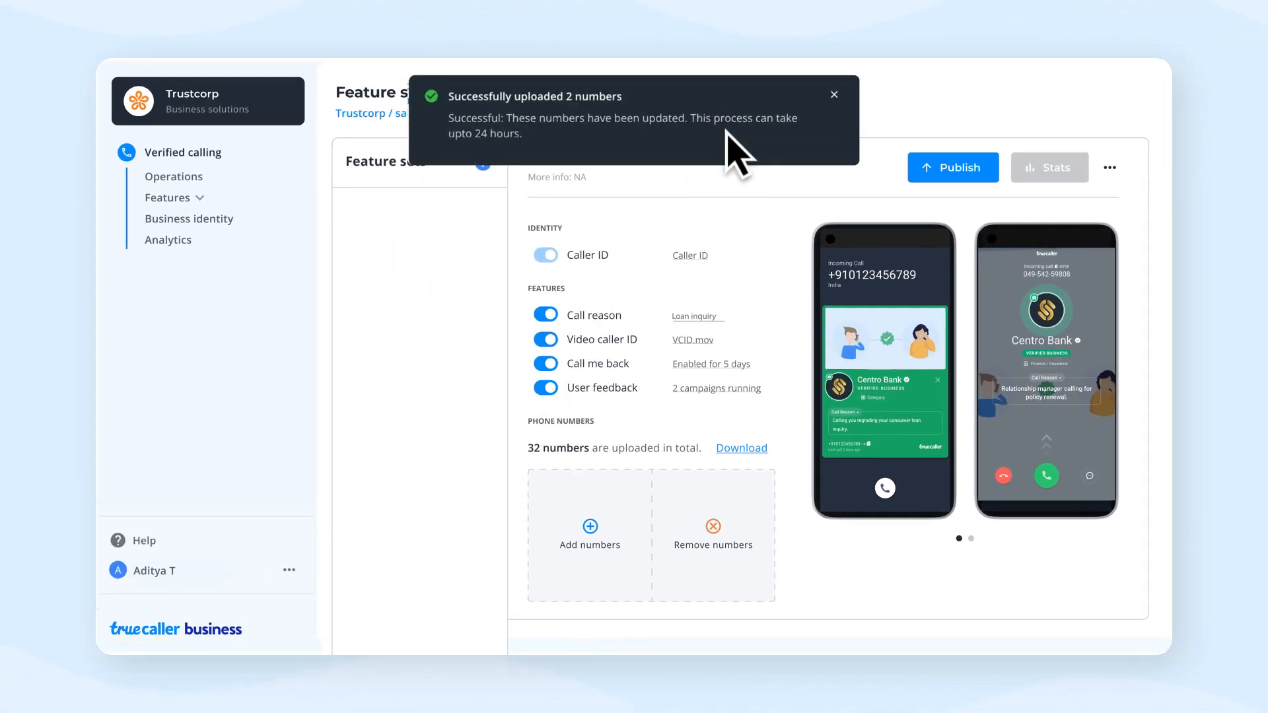
{"action": "left_click", "coordinate": [834, 95]}
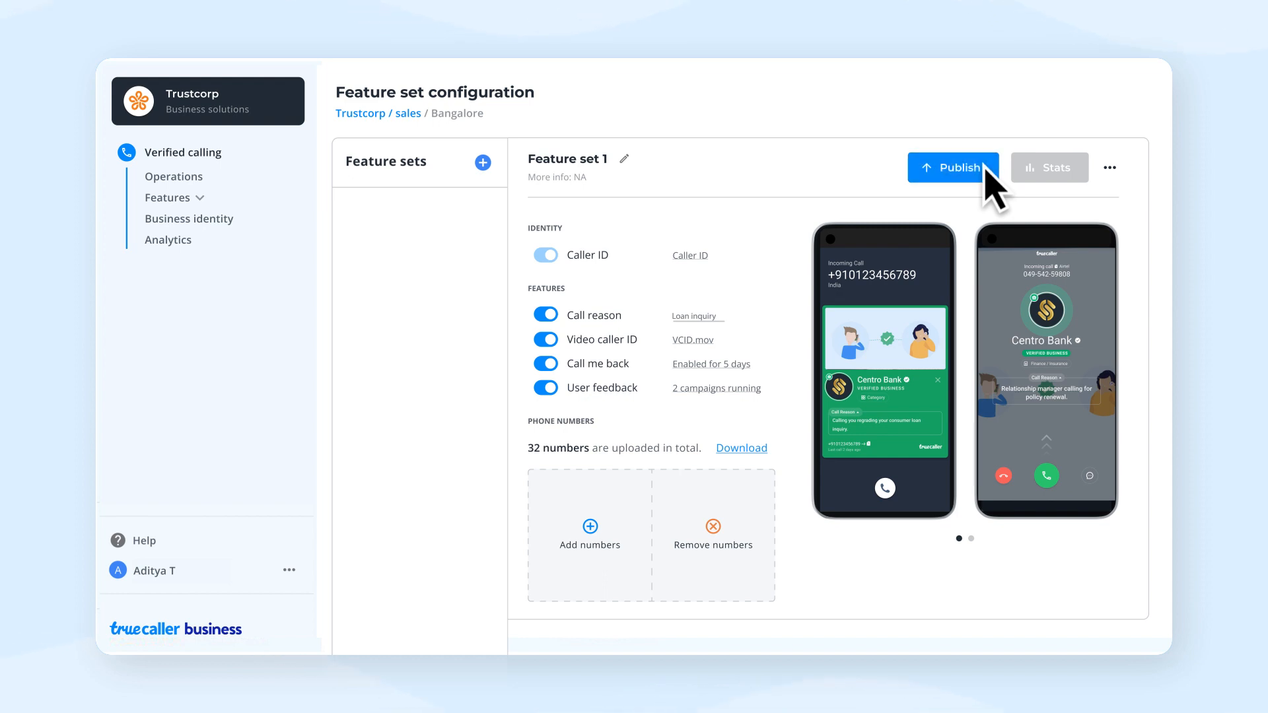
{"action": "left_click", "coordinate": [954, 167]}
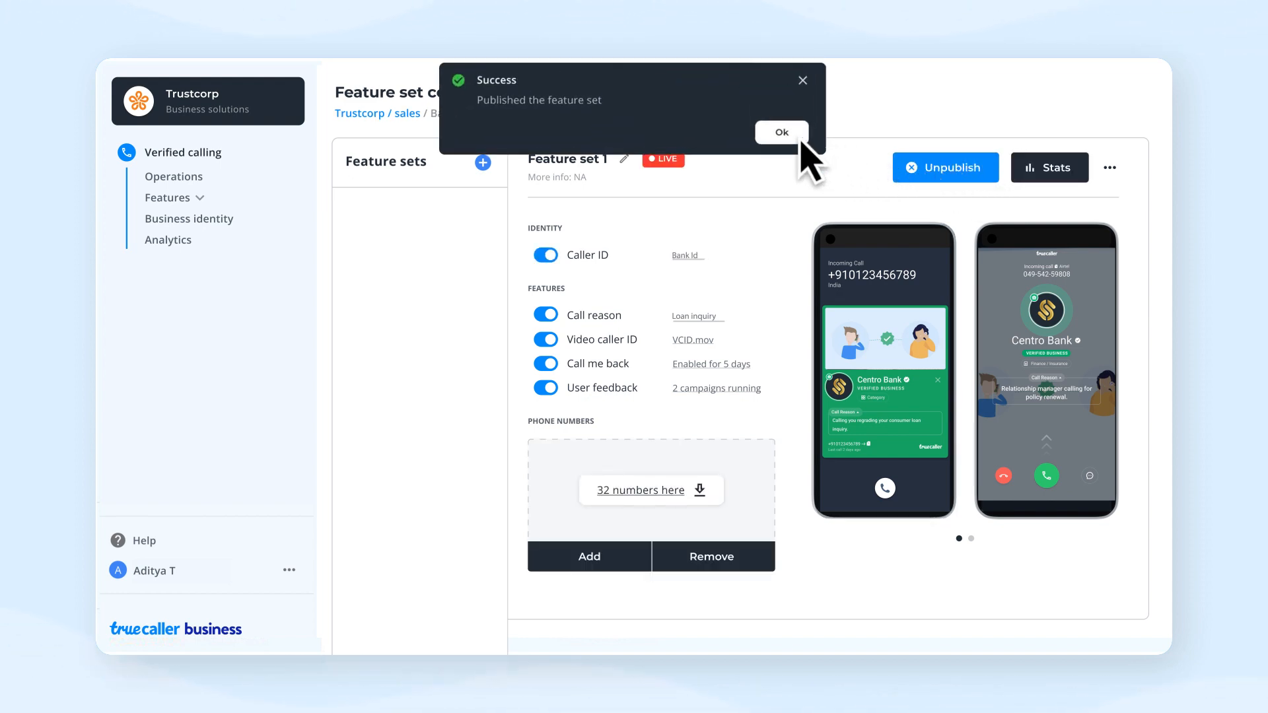